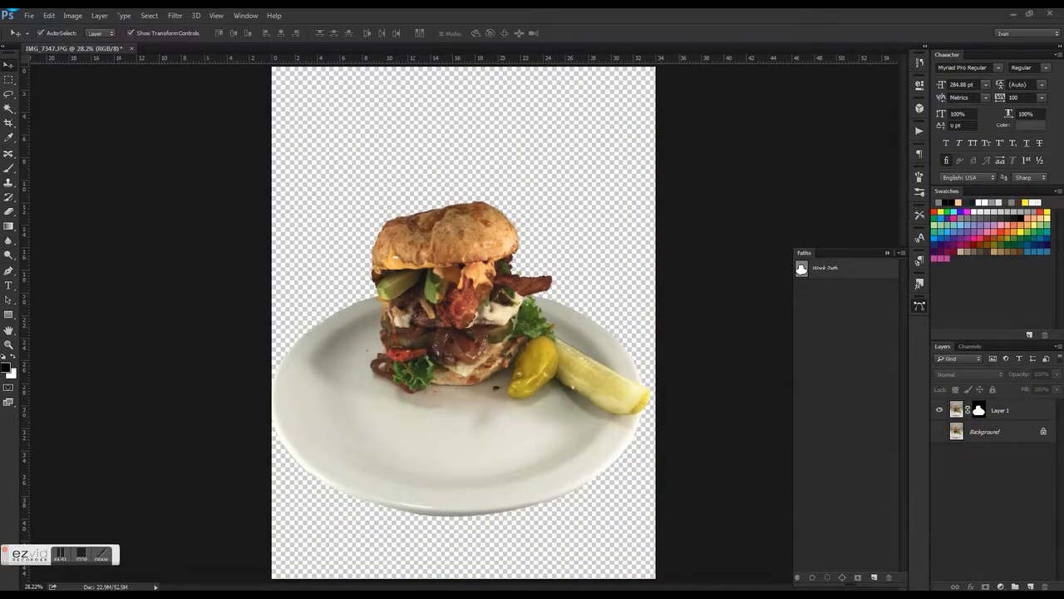
# Bring the Curved Wooden Backdrops document forward
pyautogui.click(200, 48)
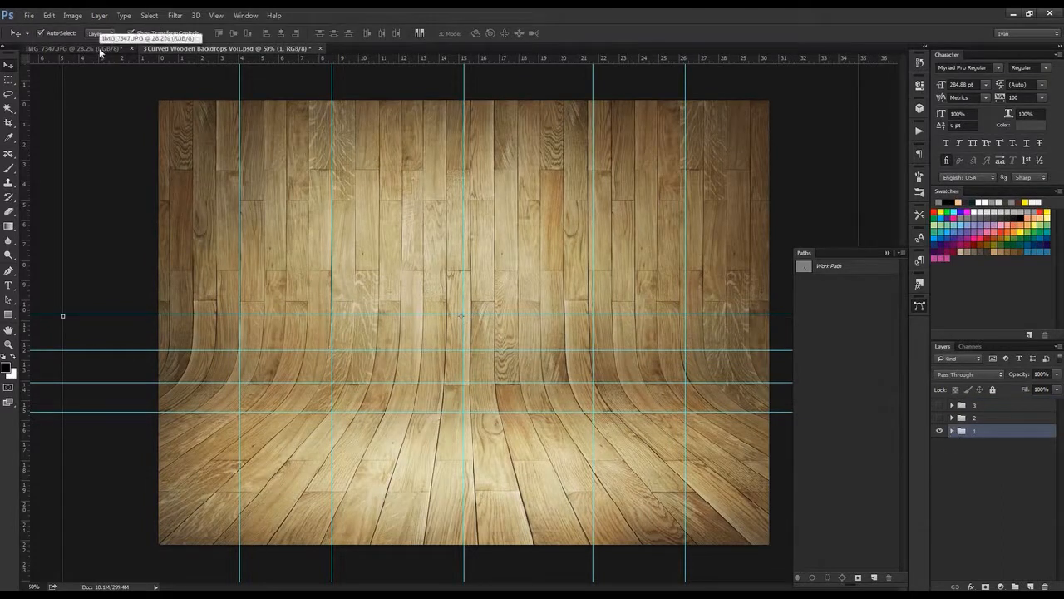
# Drop the masked burger layer into the backdrop, shrunk and centred on the curved floor
pyautogui.click(59, 47)
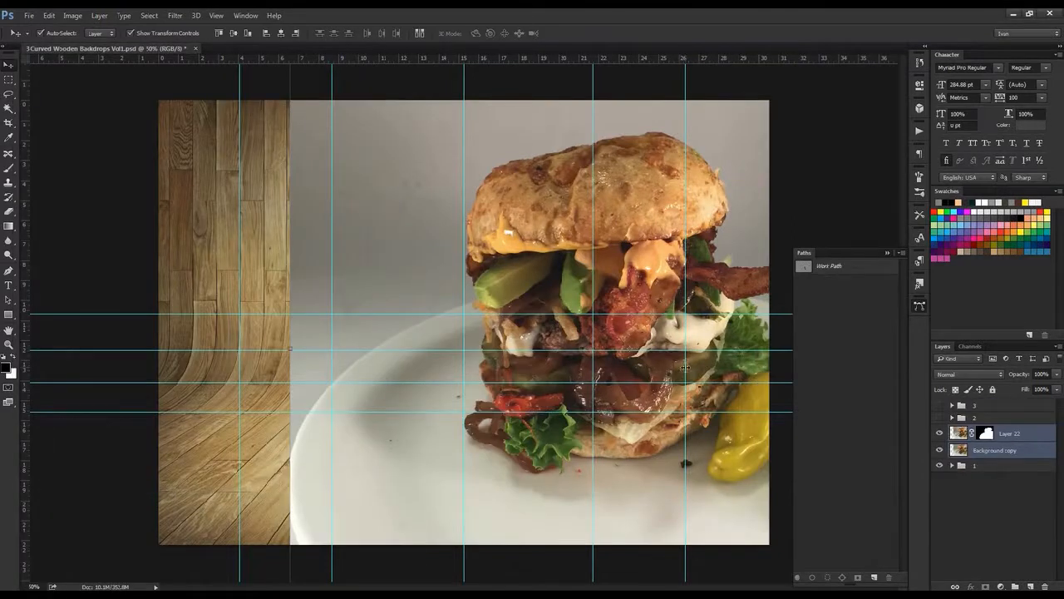
pyautogui.moveTo(682, 365); pyautogui.dragTo(466, 449)
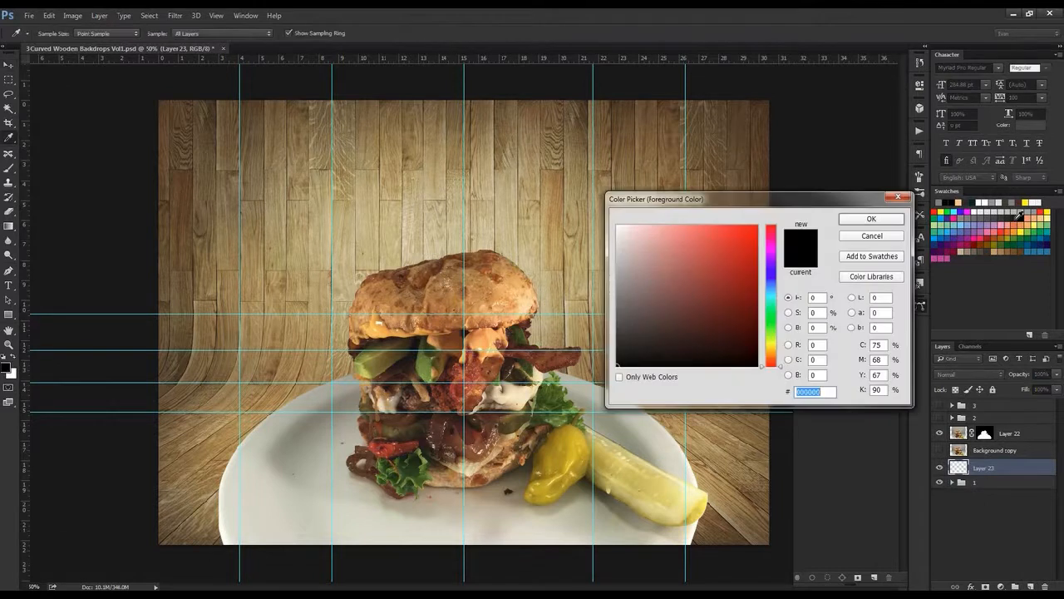
pyautogui.click(872, 218)
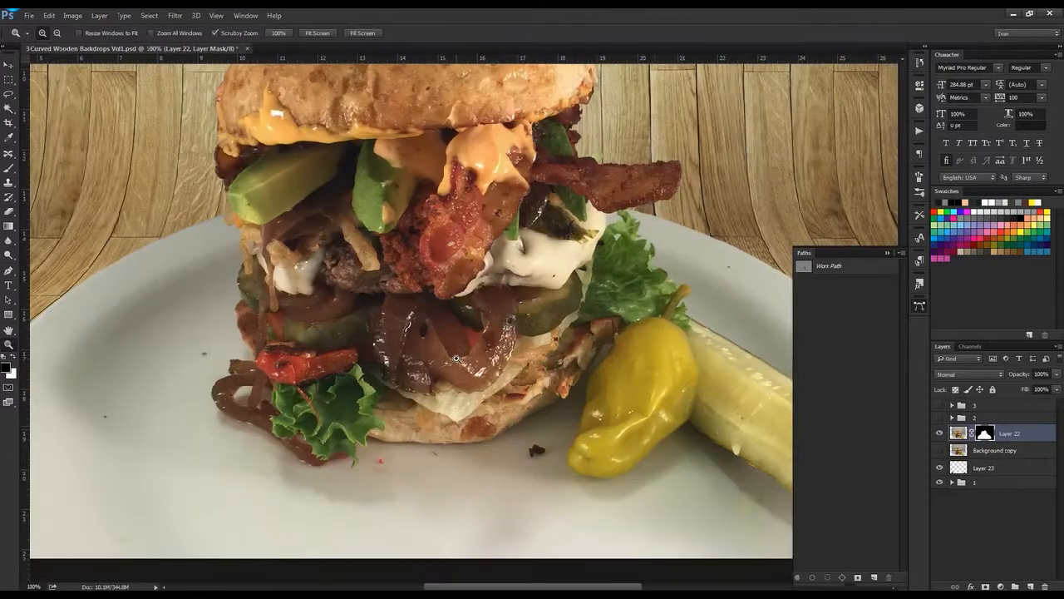
# Mask away the plate and pickle so the burger and pepper sit on the wooden floor
pyautogui.click(456, 358)
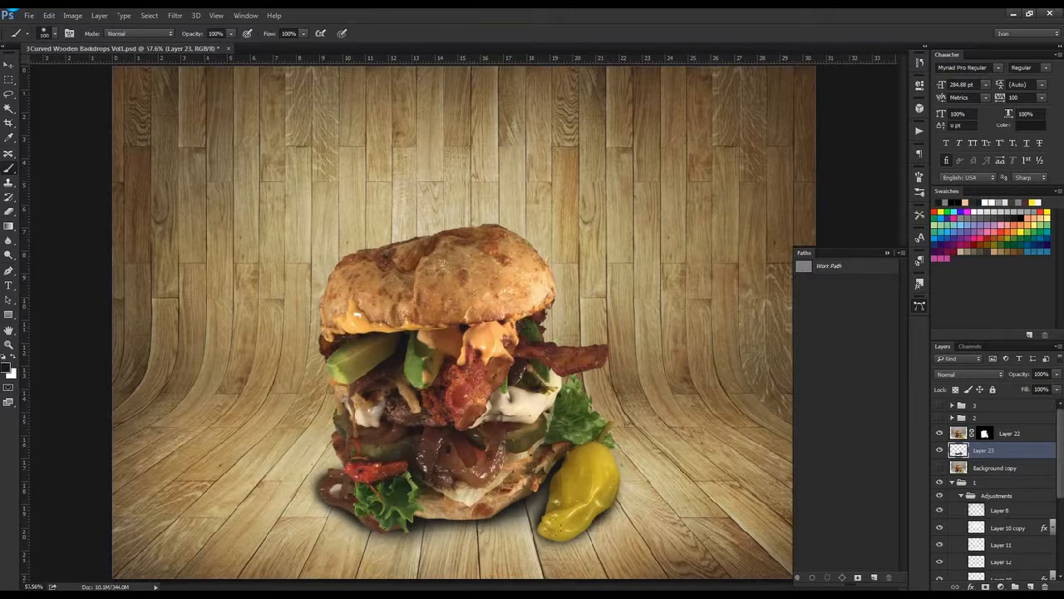
# Apply Smart Sharpen to the burger layer
pyautogui.click(1041, 373)
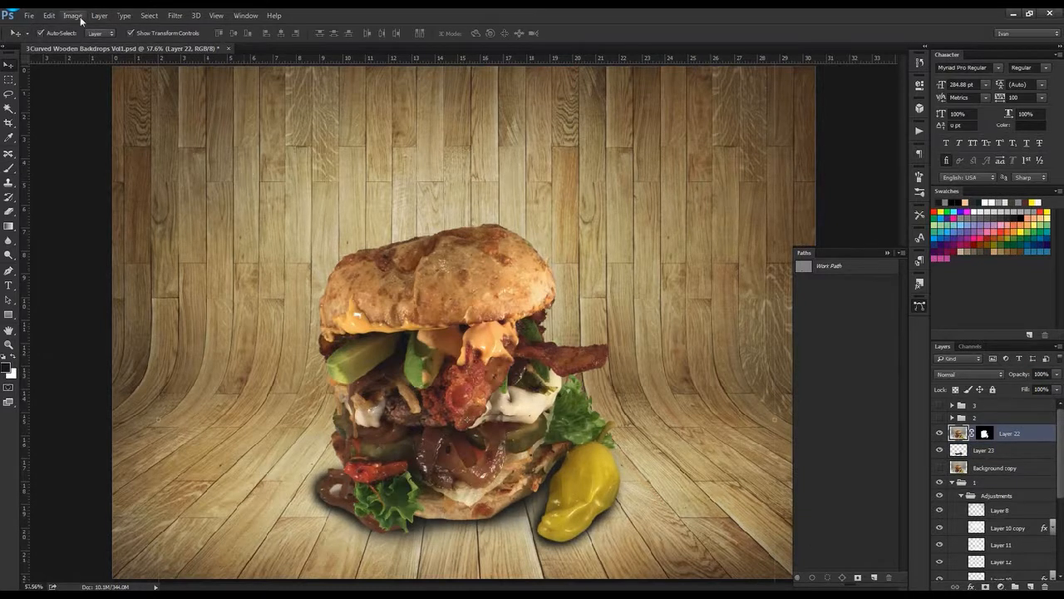
pyautogui.click(73, 15)
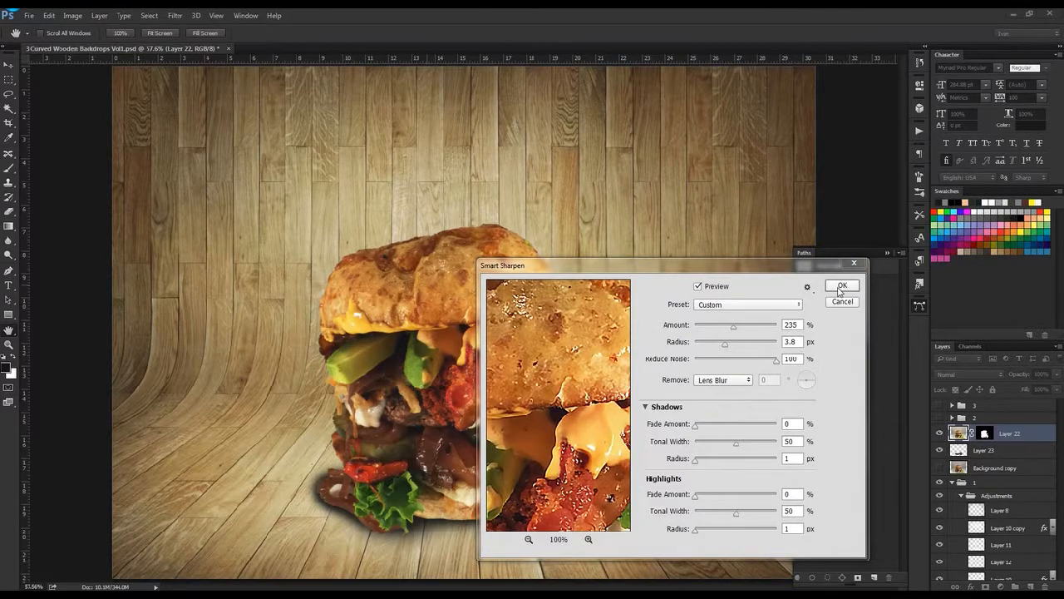
pyautogui.click(842, 286)
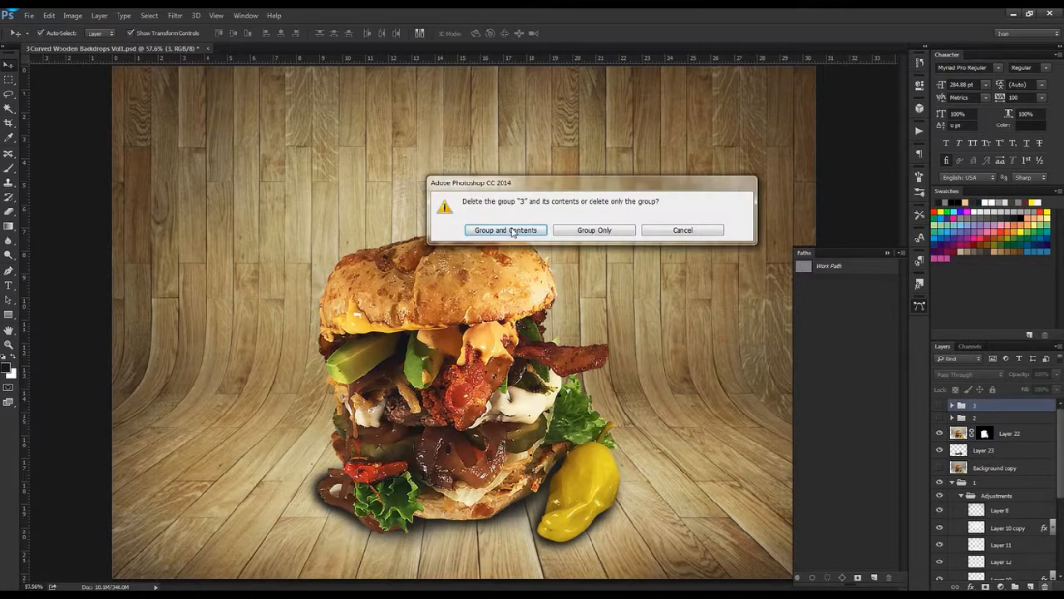
# Delete group 3 with contents, then Box Blur the duplicated wall layer fading in through a gradient mask
pyautogui.click(505, 230)
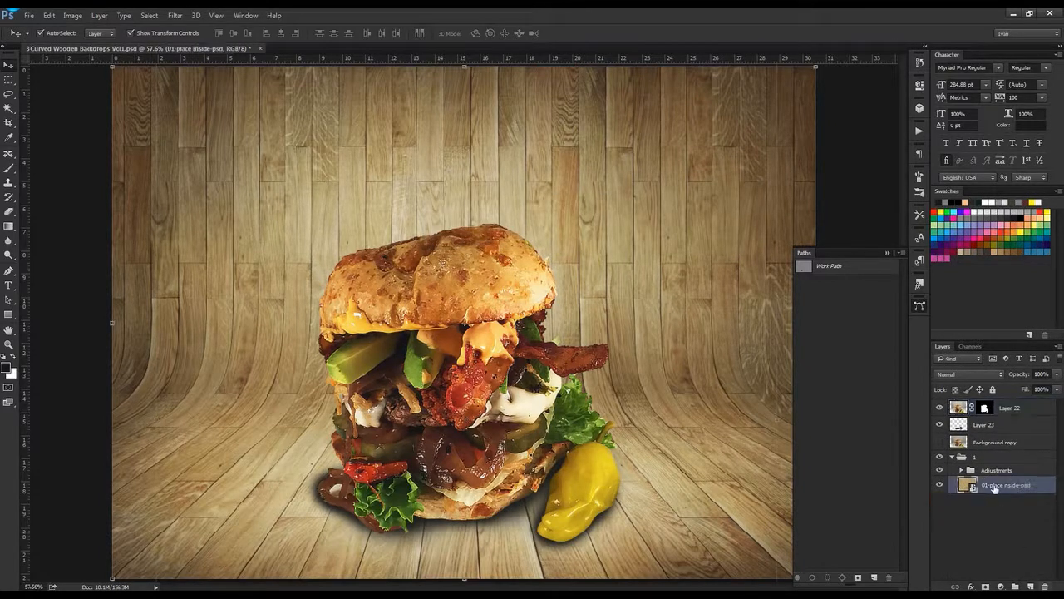
pyautogui.click(173, 15)
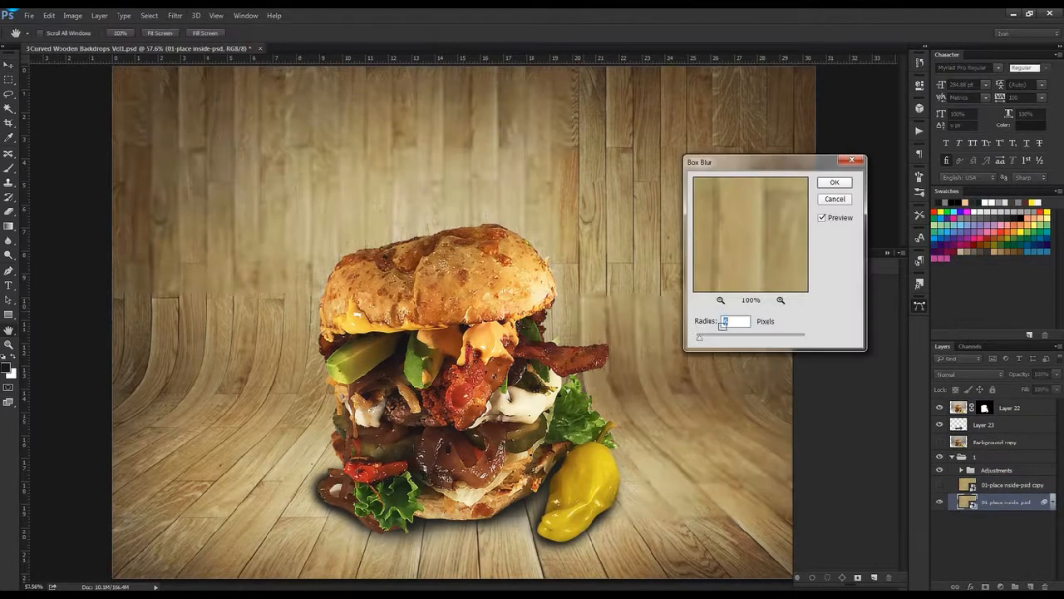
pyautogui.click(835, 182)
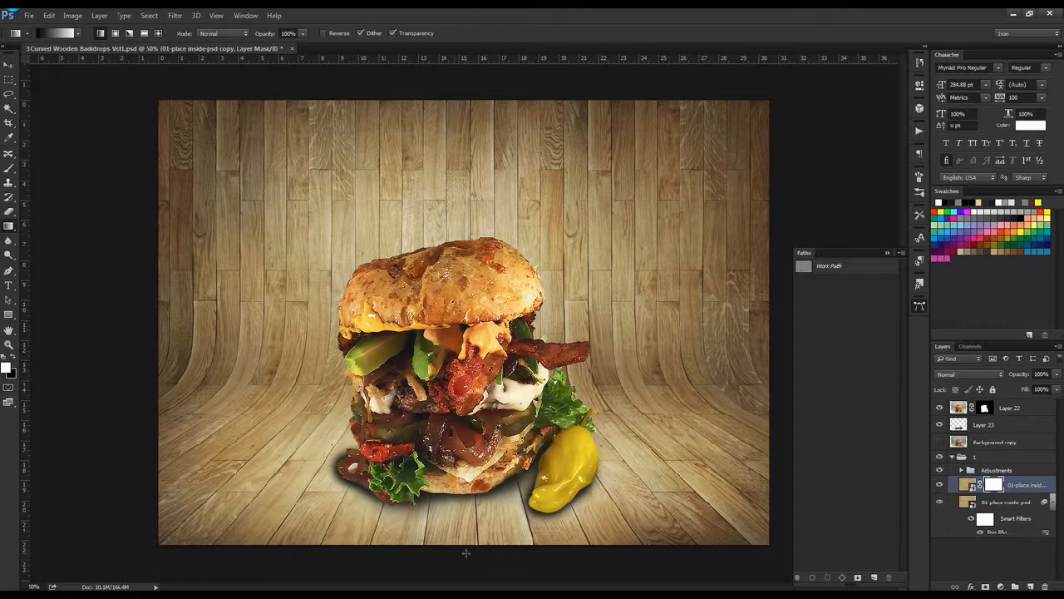
pyautogui.click(80, 34)
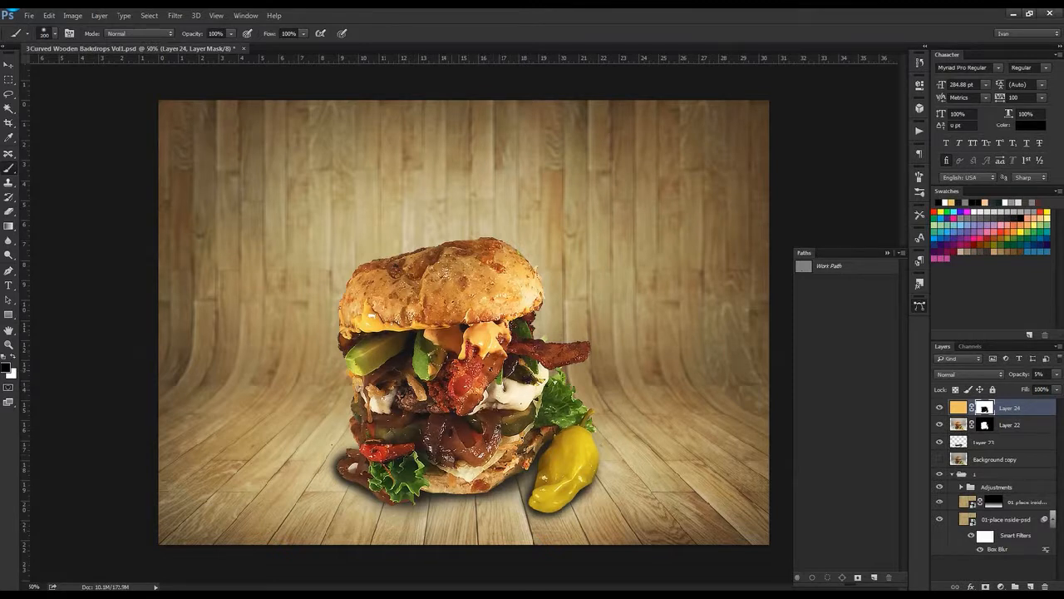
# Create a title typed as 'The Burge', choose a font, and retype it as 'The Fantasy'
pyautogui.click(361, 219)
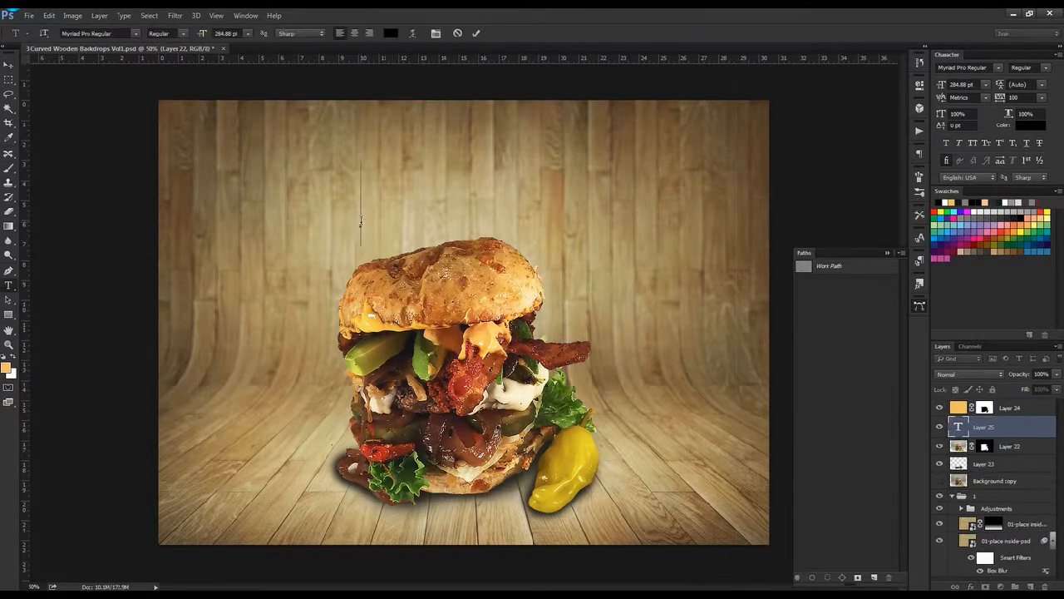
pyautogui.write('The Burger')
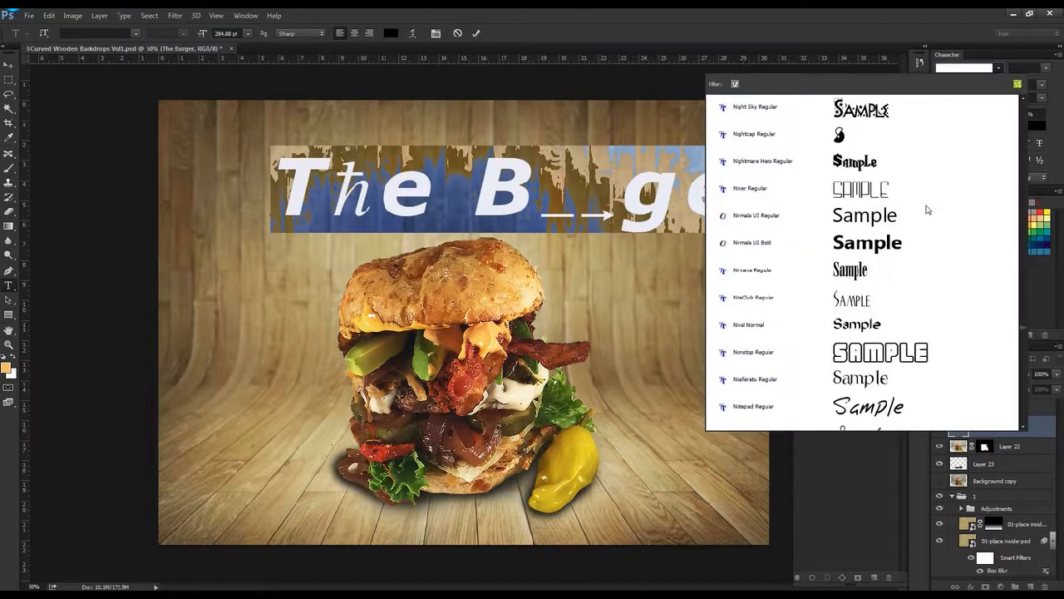
pyautogui.scroll(-3)
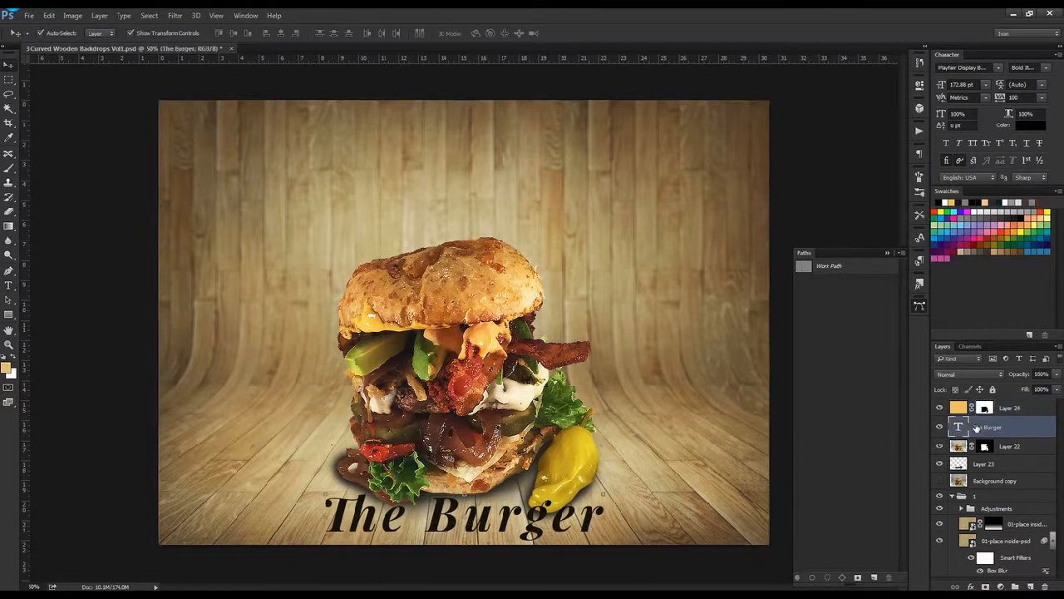
pyautogui.doubleClick(457, 518)
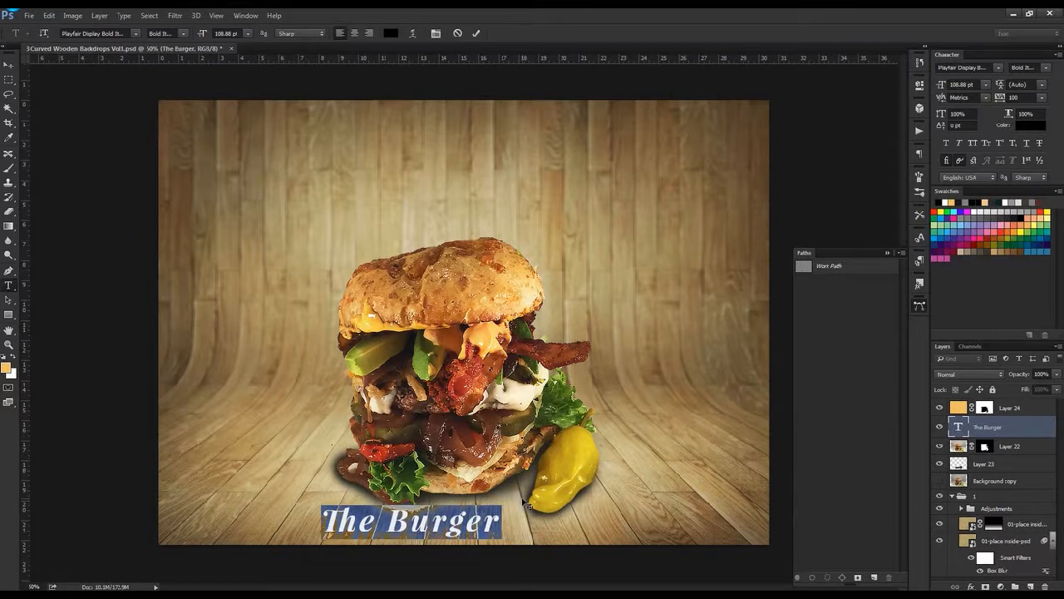
pyautogui.write('The Fantasy')
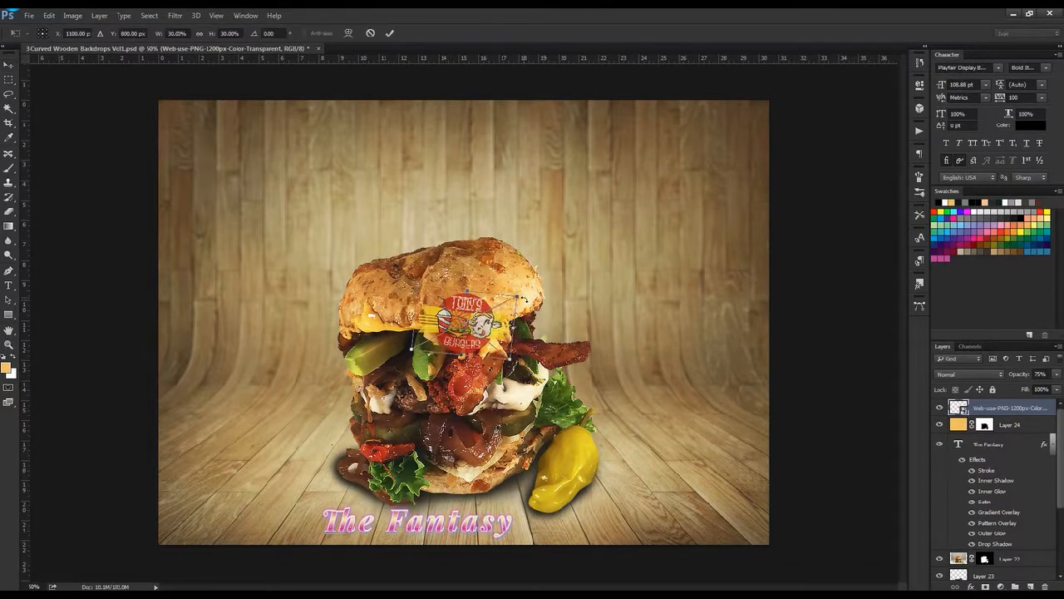
# Place the logo badge right of the burger and darken the edges with a Lens Correction vignette
pyautogui.moveTo(463, 324); pyautogui.dragTo(635, 390)
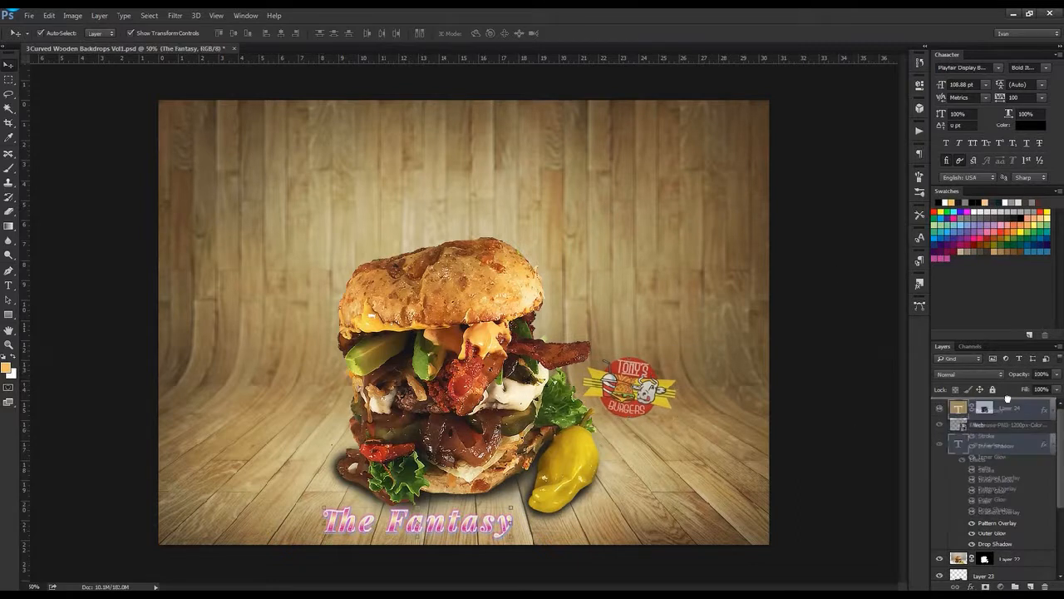
pyautogui.click(173, 15)
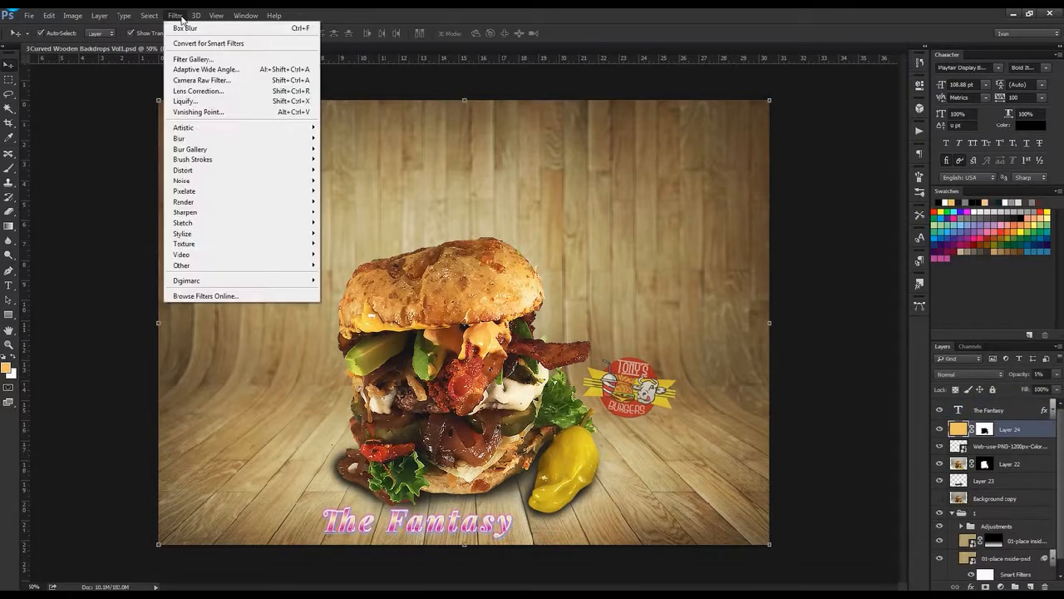
pyautogui.click(198, 89)
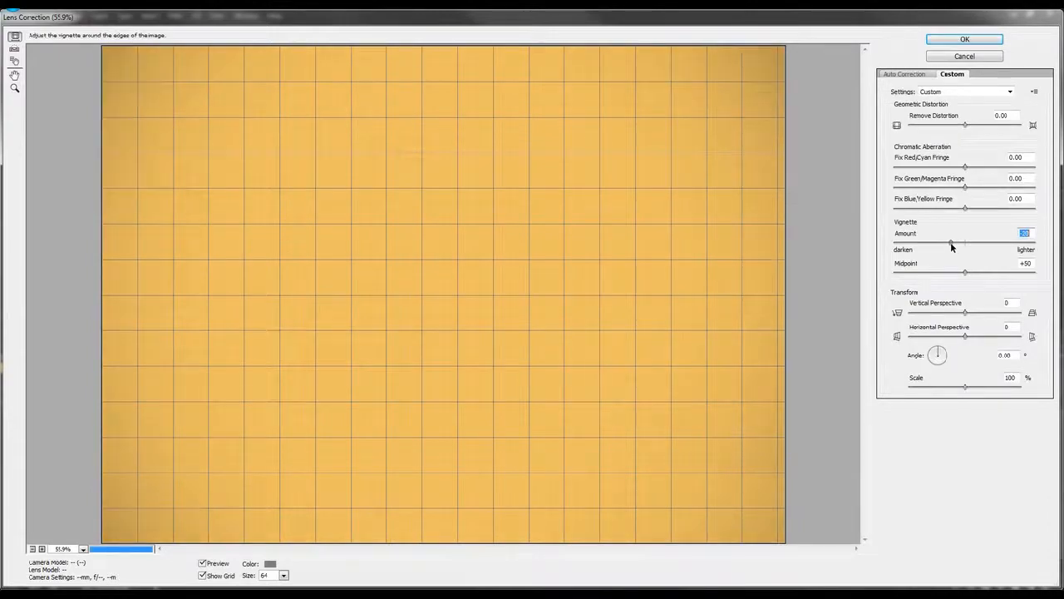
pyautogui.click(965, 38)
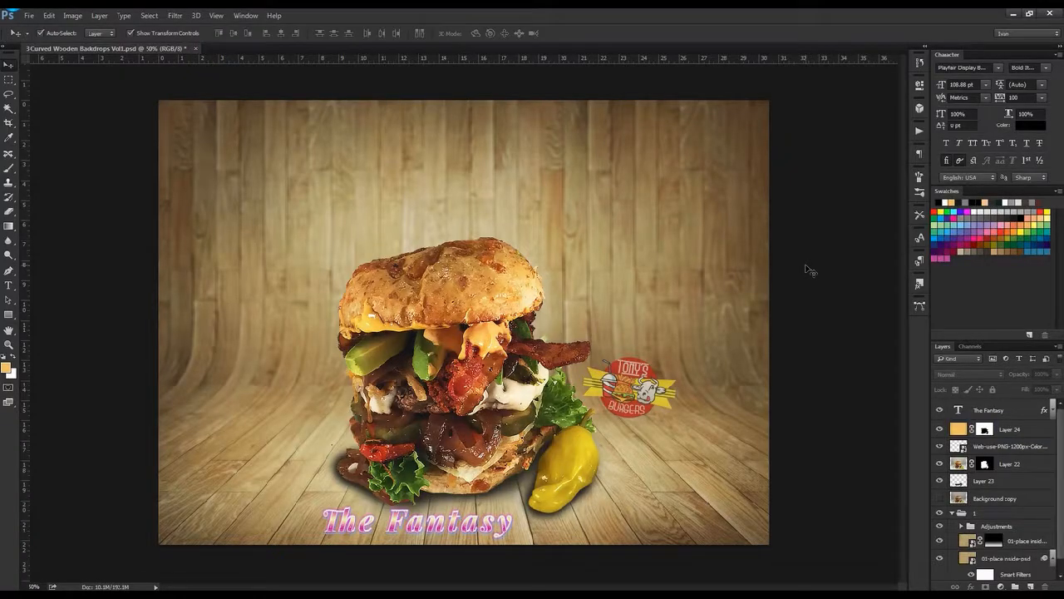